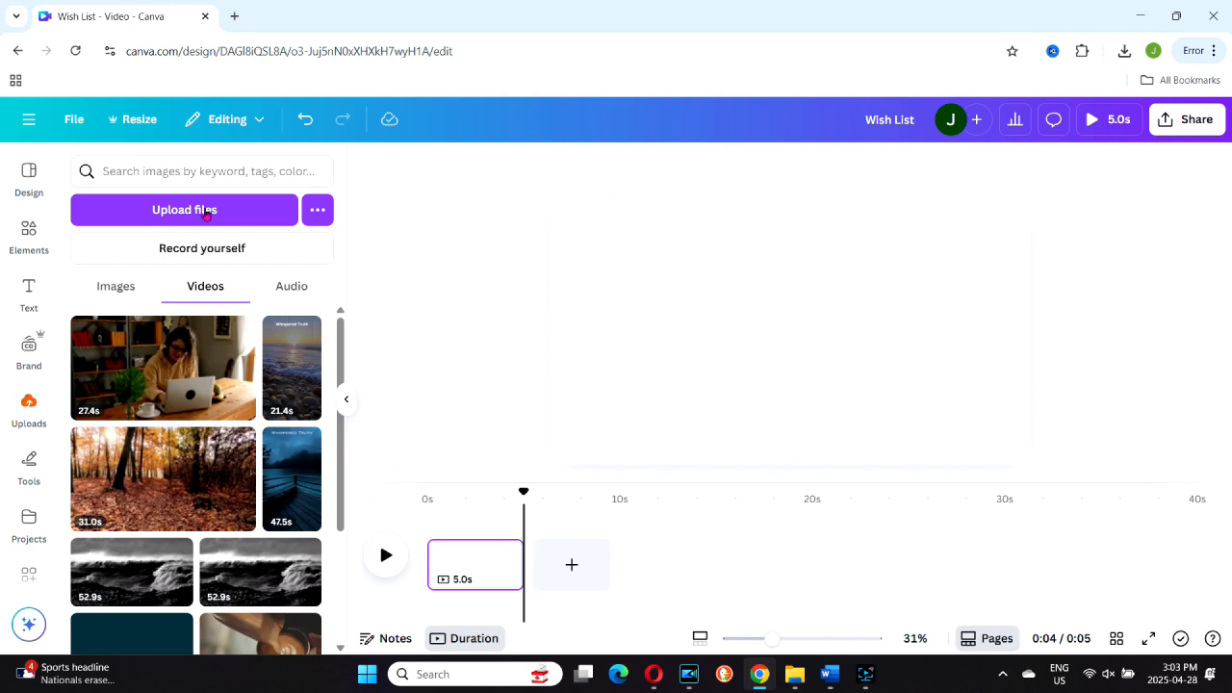
Step: Upload Wish List.mp4 from the Downloads folder into Canva's uploads
{"action": "left_click", "coordinate": [184, 209]}
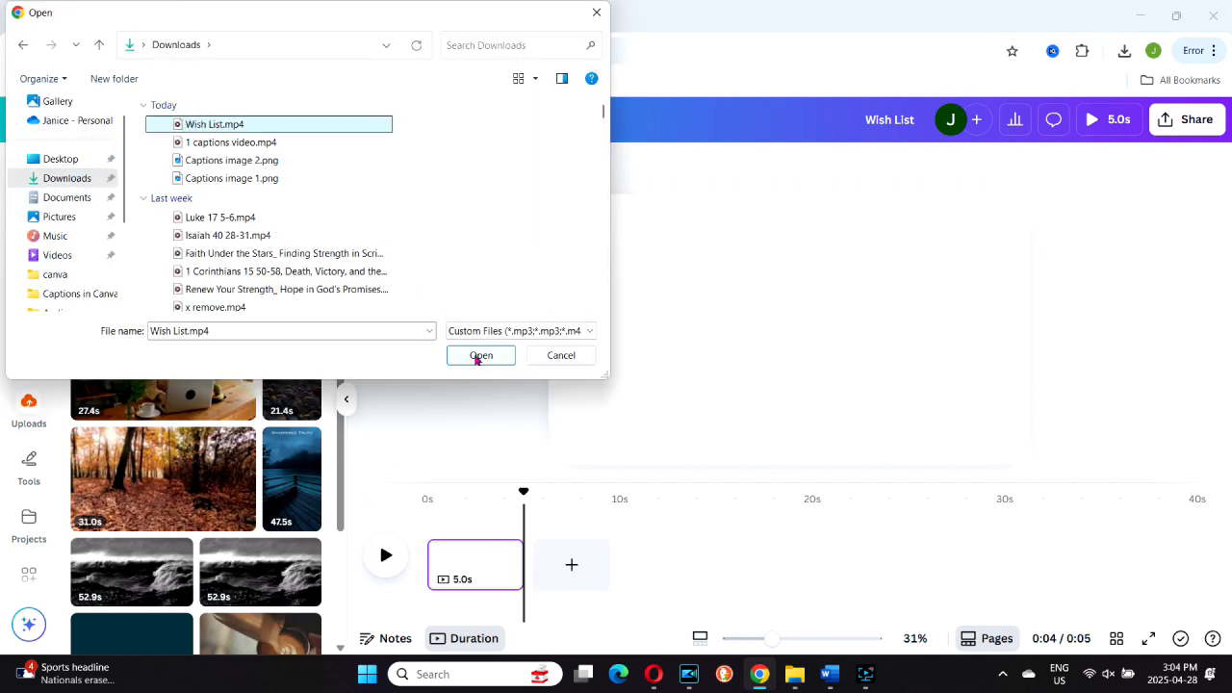
{"action": "left_click", "coordinate": [480, 355]}
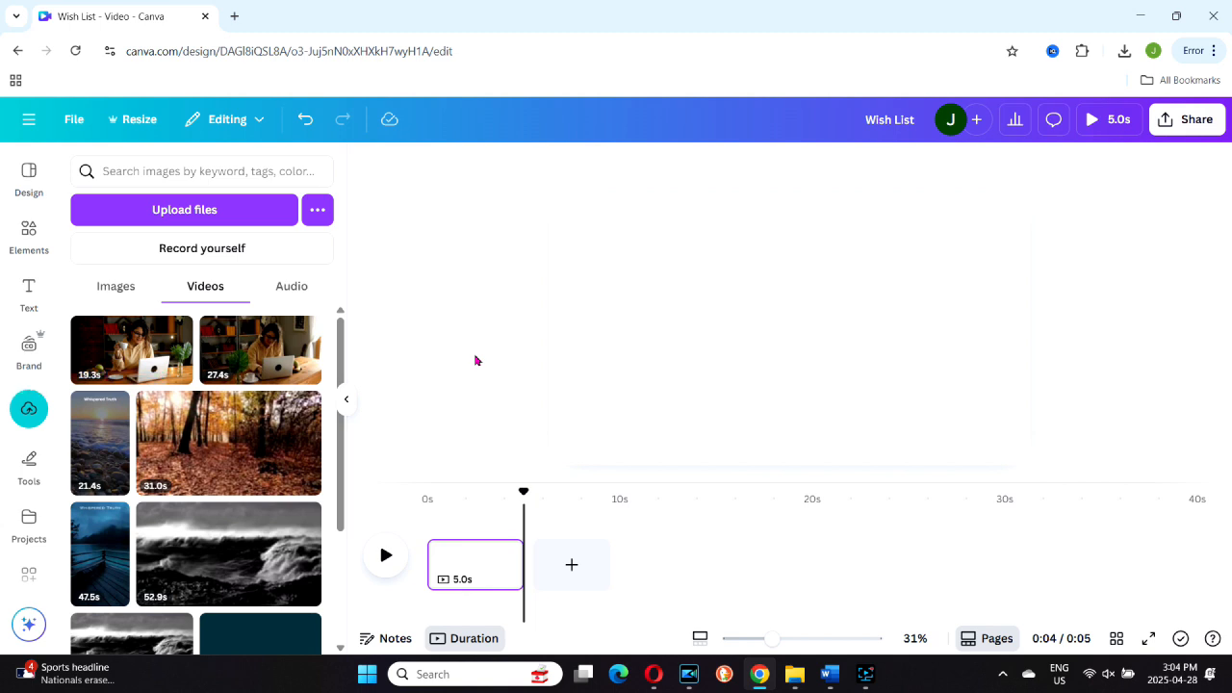
{"action": "mouse_move", "coordinate": [132, 349]}
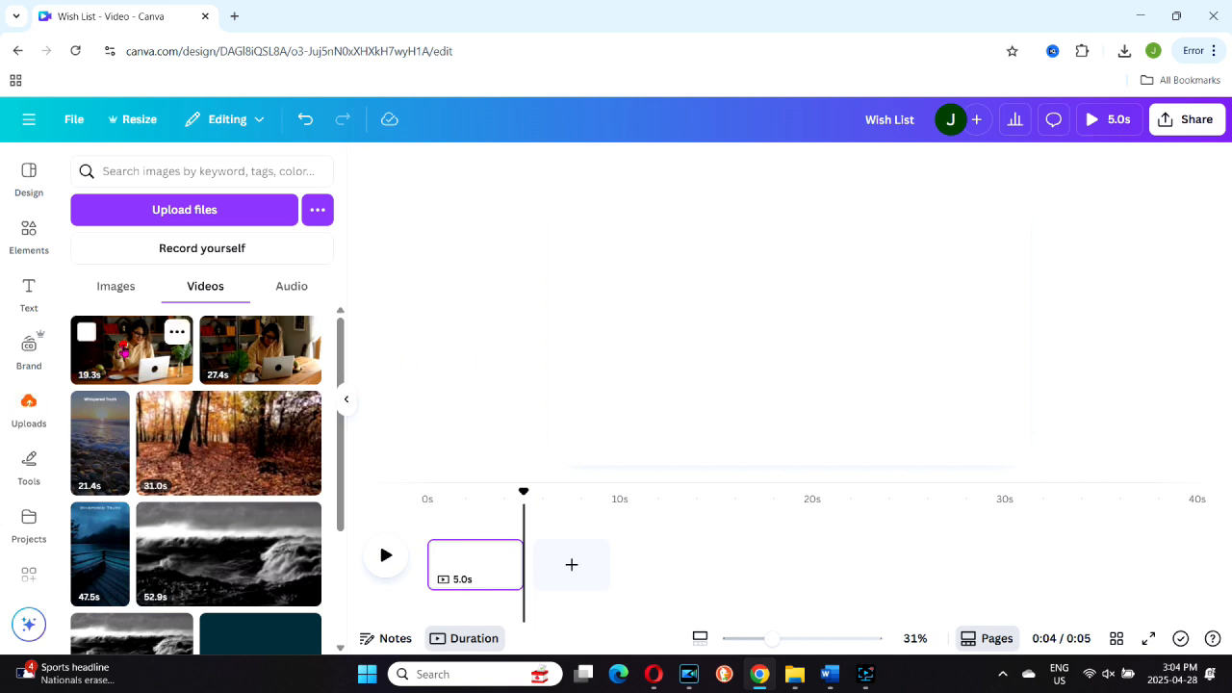
Step: Place the 19.3s Wish List clip on the page so it fills the design
{"action": "left_click", "coordinate": [132, 350]}
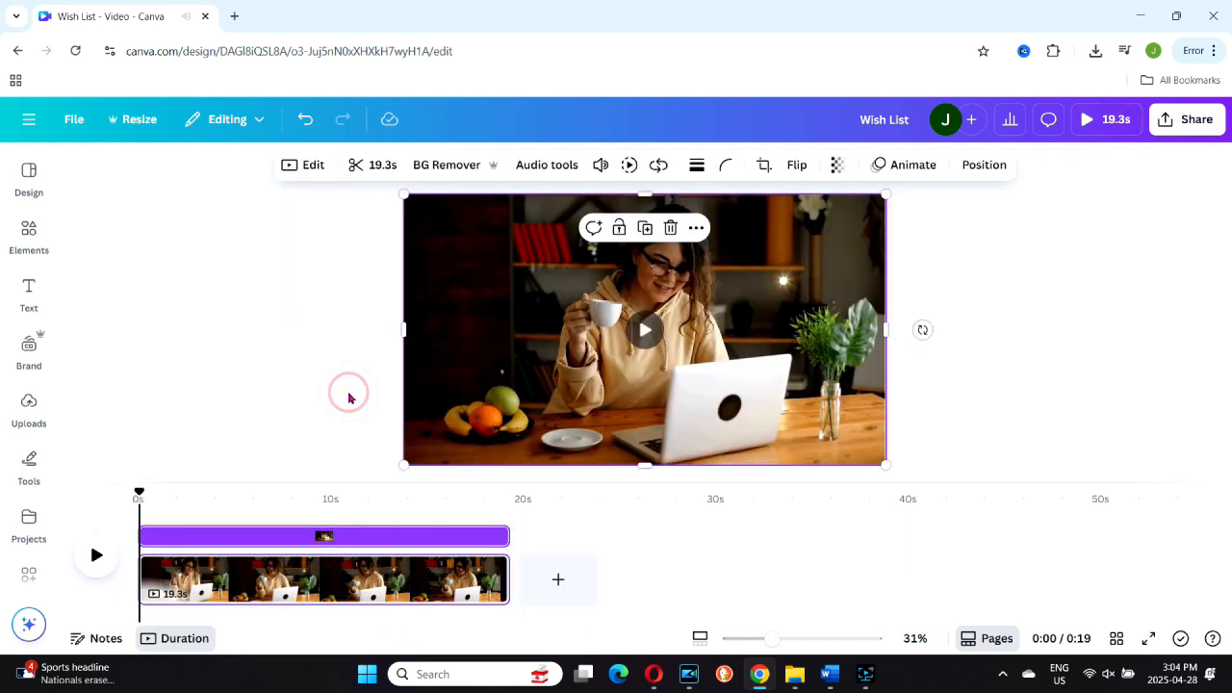
{"action": "left_click", "coordinate": [29, 294]}
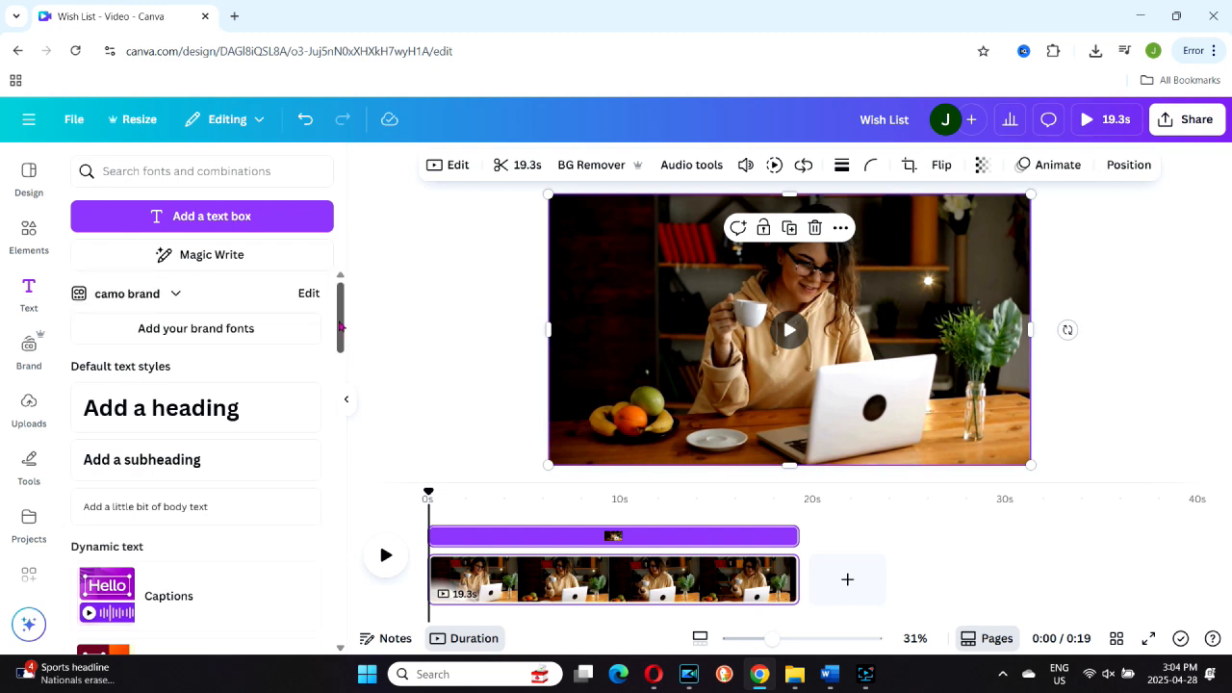
Step: Open Captions under Dynamic text with Wish List.mp4 chosen as the video with speech
{"action": "scroll", "scroll_direction": "down", "scroll_amount": 3}
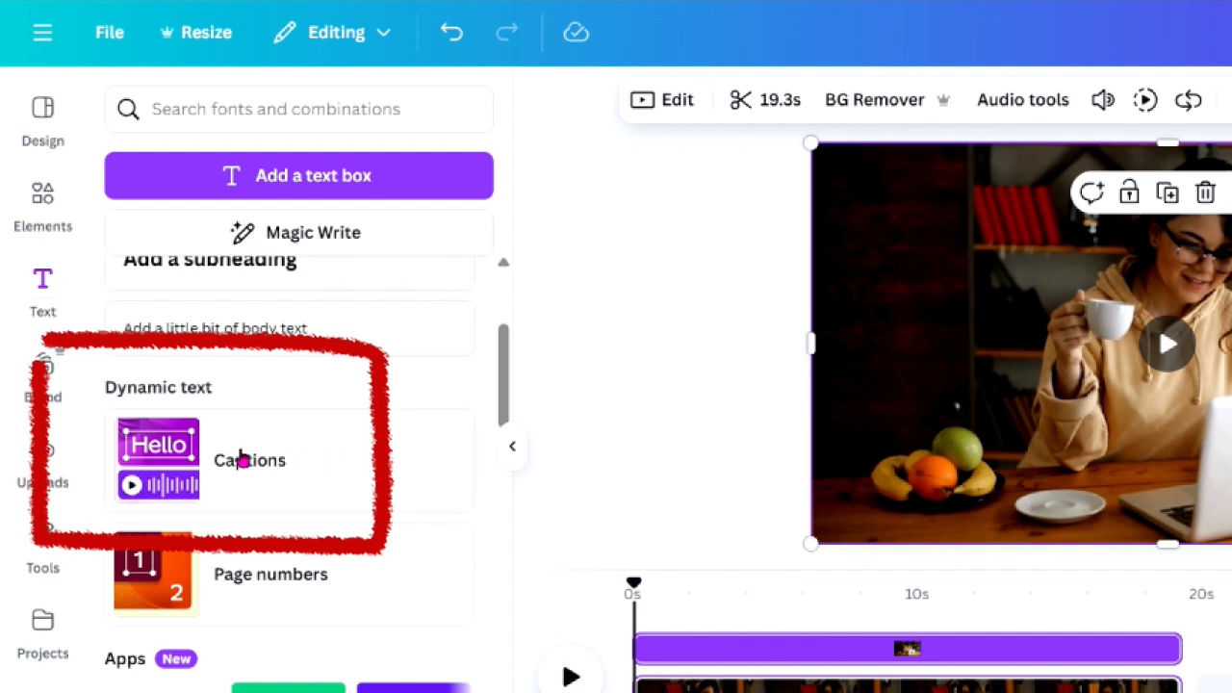
{"action": "left_click", "coordinate": [249, 460]}
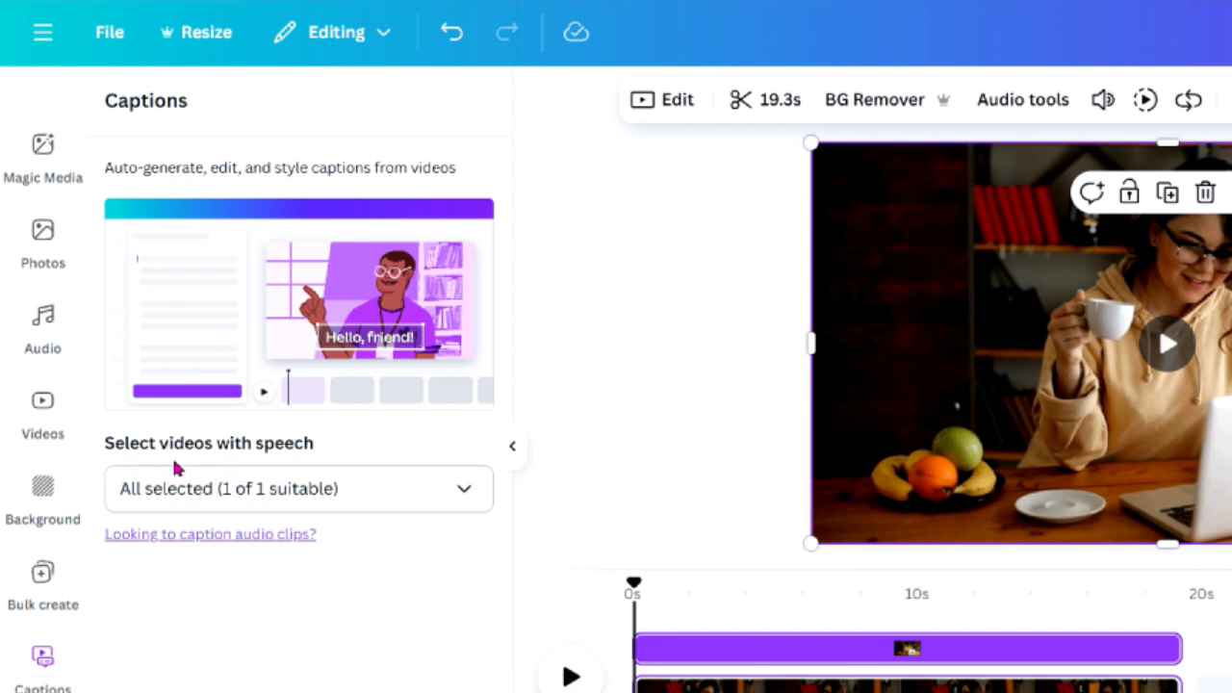
{"action": "mouse_move", "coordinate": [420, 529]}
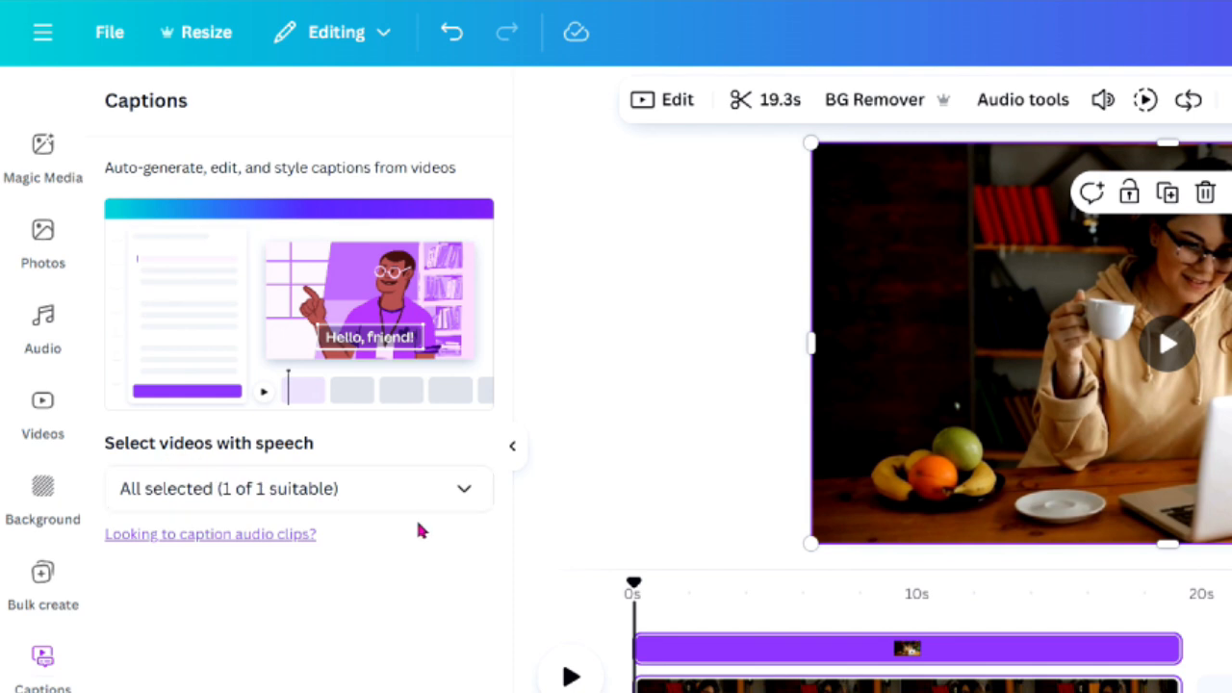
{"action": "left_click", "coordinate": [463, 489]}
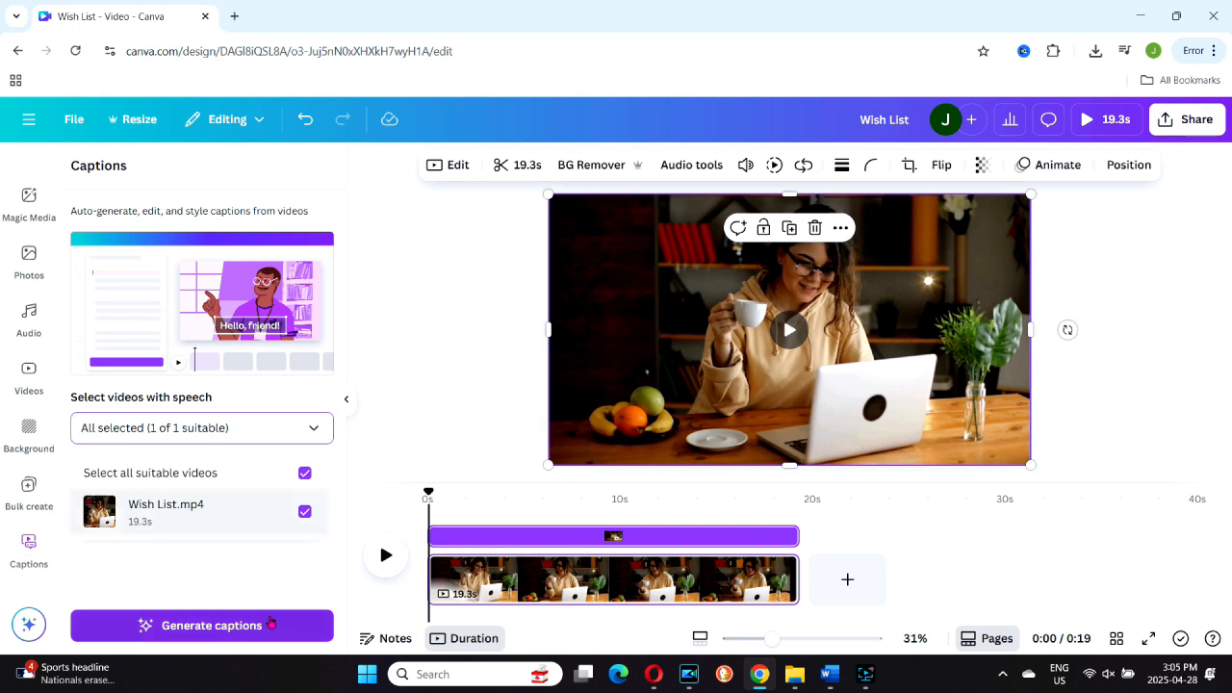
Step: Generate captions from Wish List.mp4's speech
{"action": "left_click", "coordinate": [202, 625]}
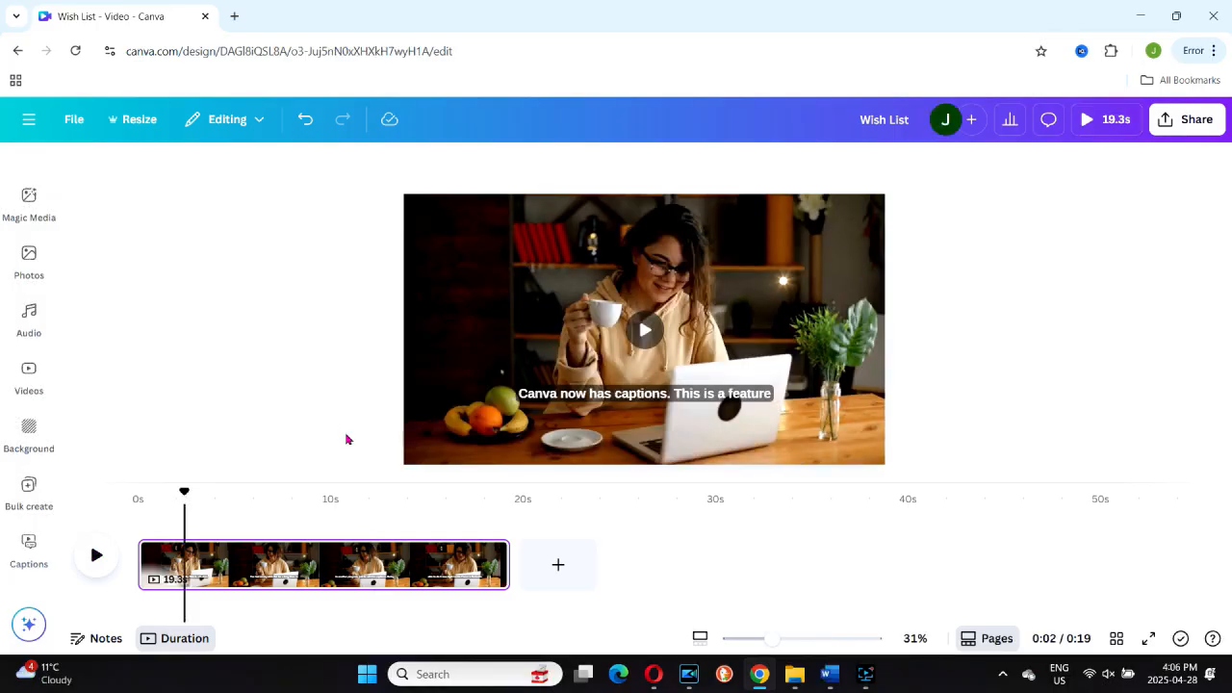
Step: Select the captions and change their font to Anton
{"action": "left_click", "coordinate": [644, 394]}
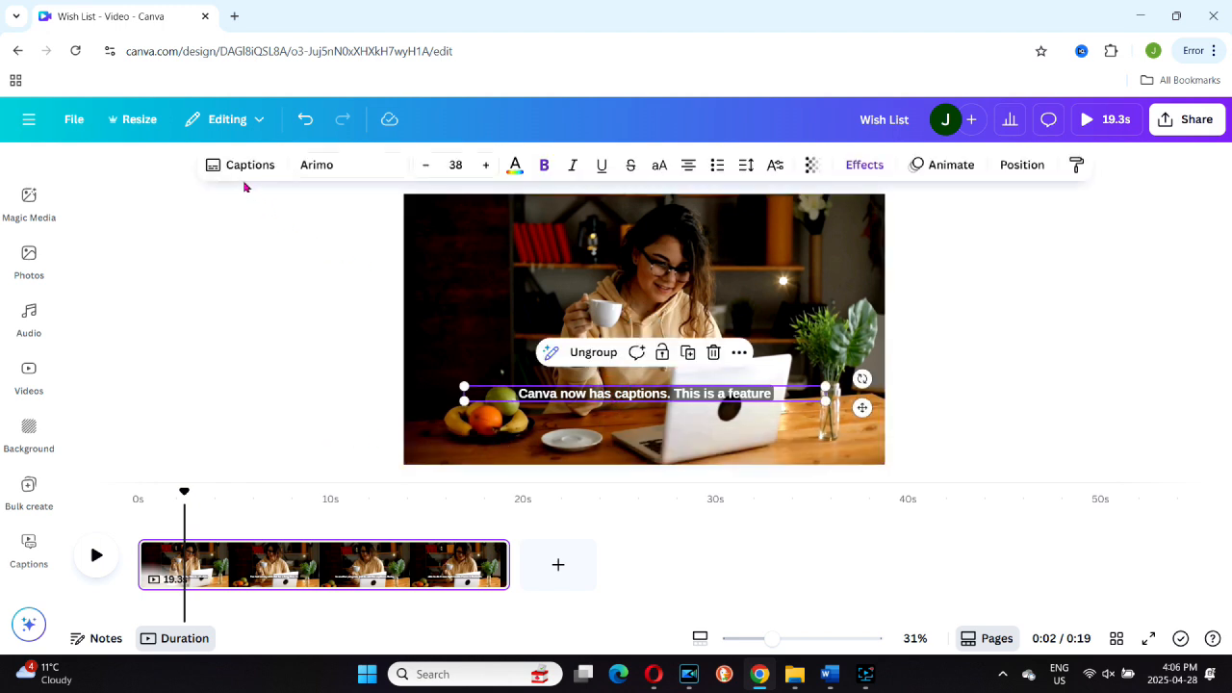
{"action": "mouse_move", "coordinate": [246, 192]}
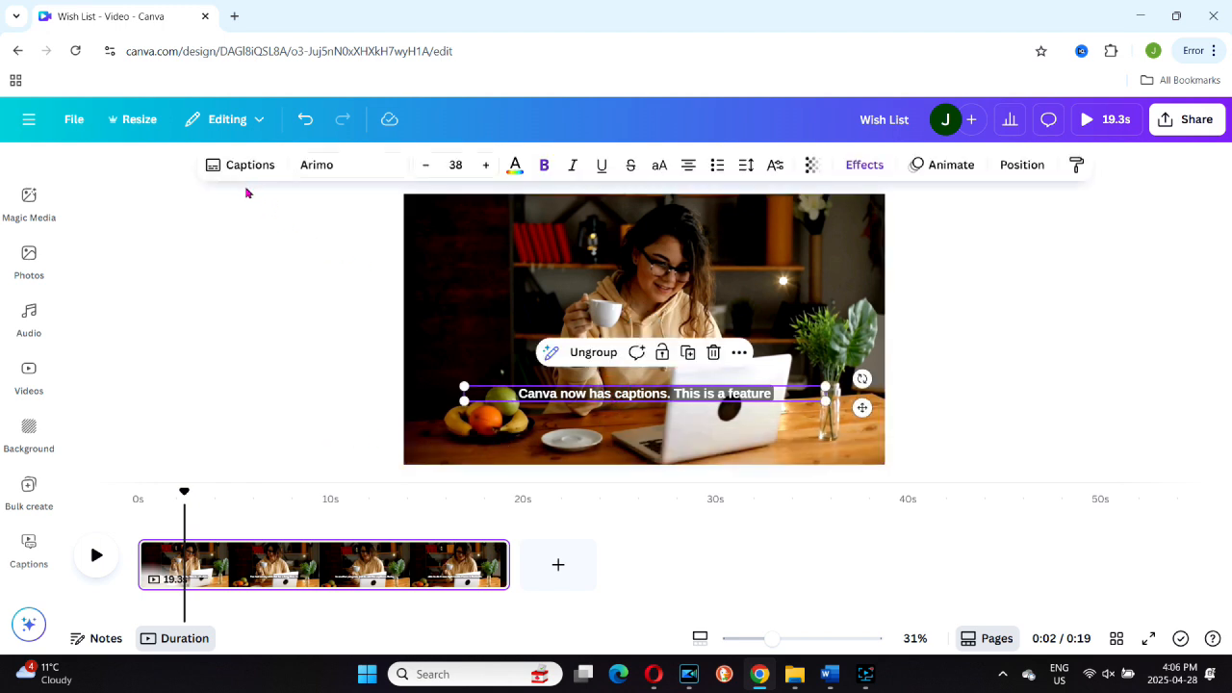
{"action": "left_click", "coordinate": [347, 165]}
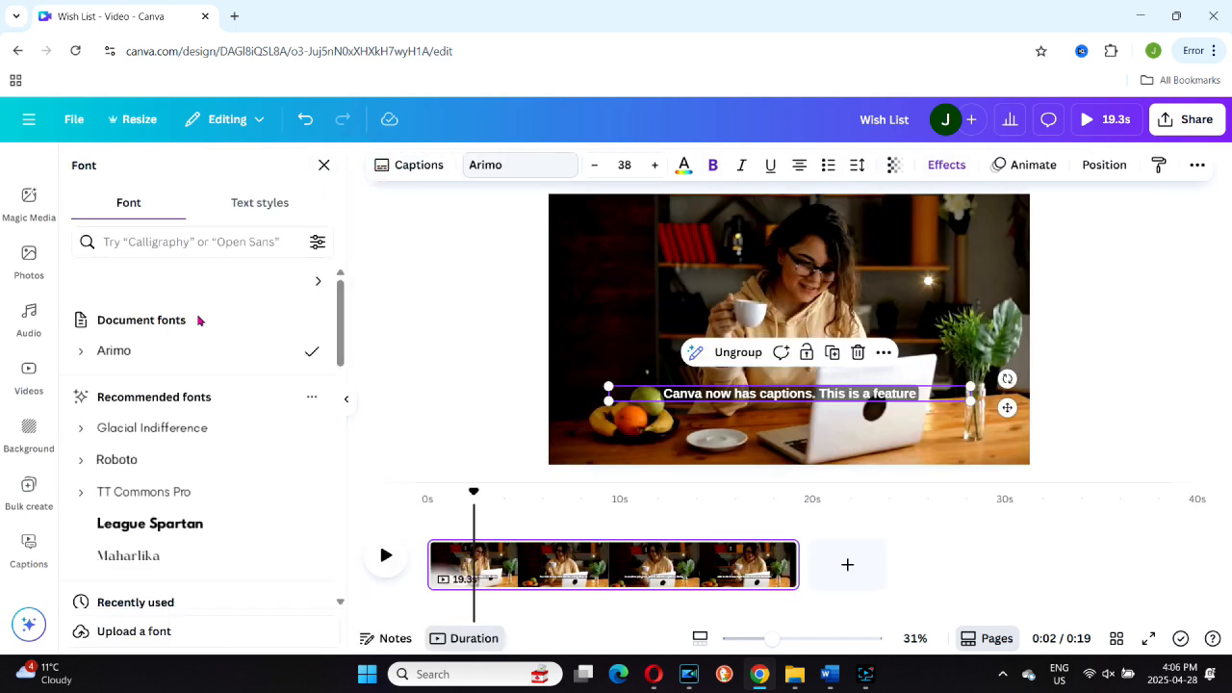
{"action": "left_click", "coordinate": [111, 432]}
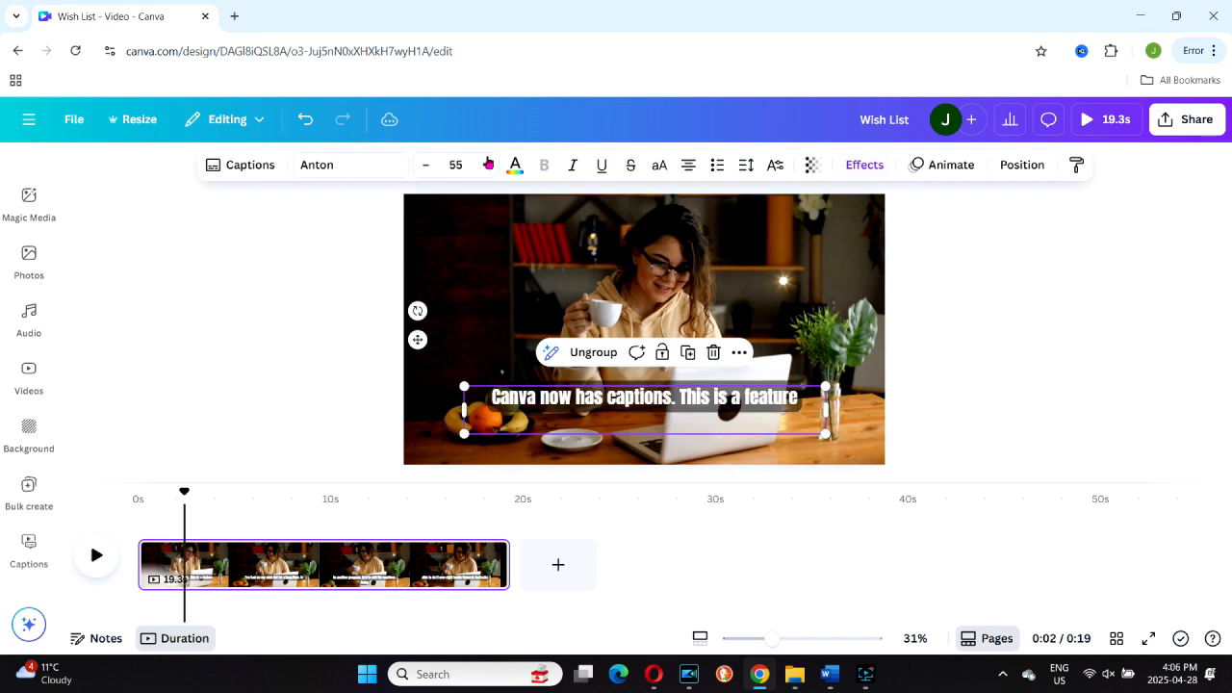
Step: Enlarge the caption text and colour it yellow
{"action": "left_click", "coordinate": [486, 165]}
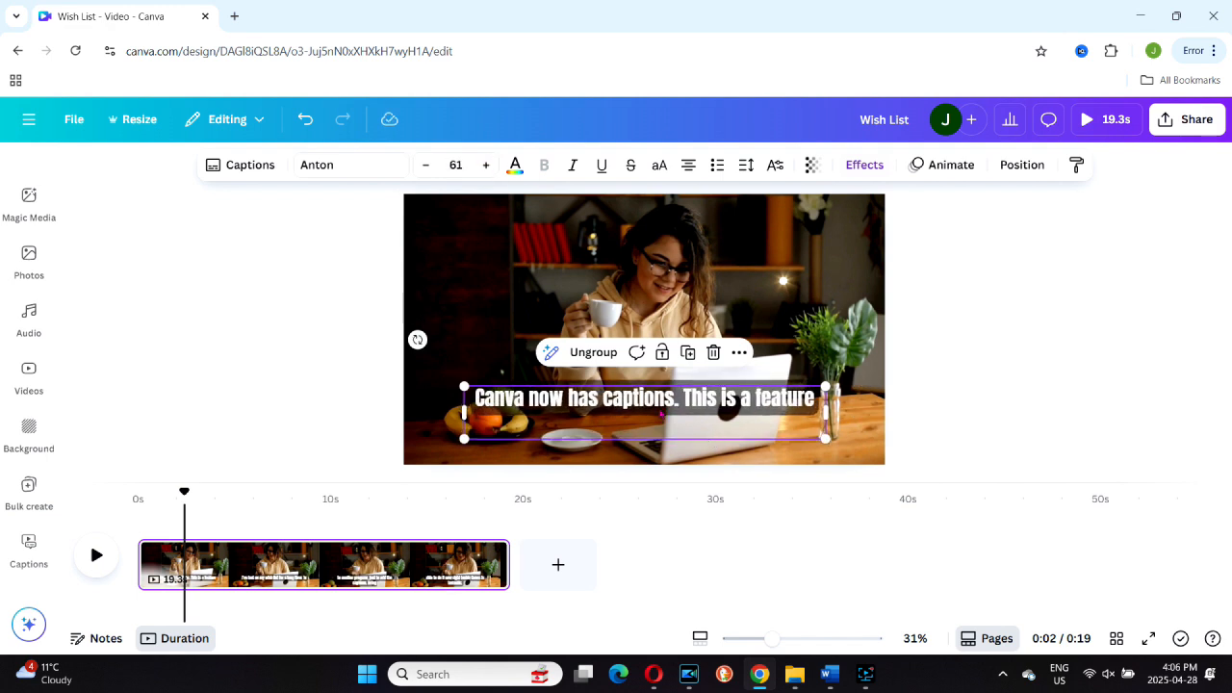
{"action": "left_click", "coordinate": [515, 164]}
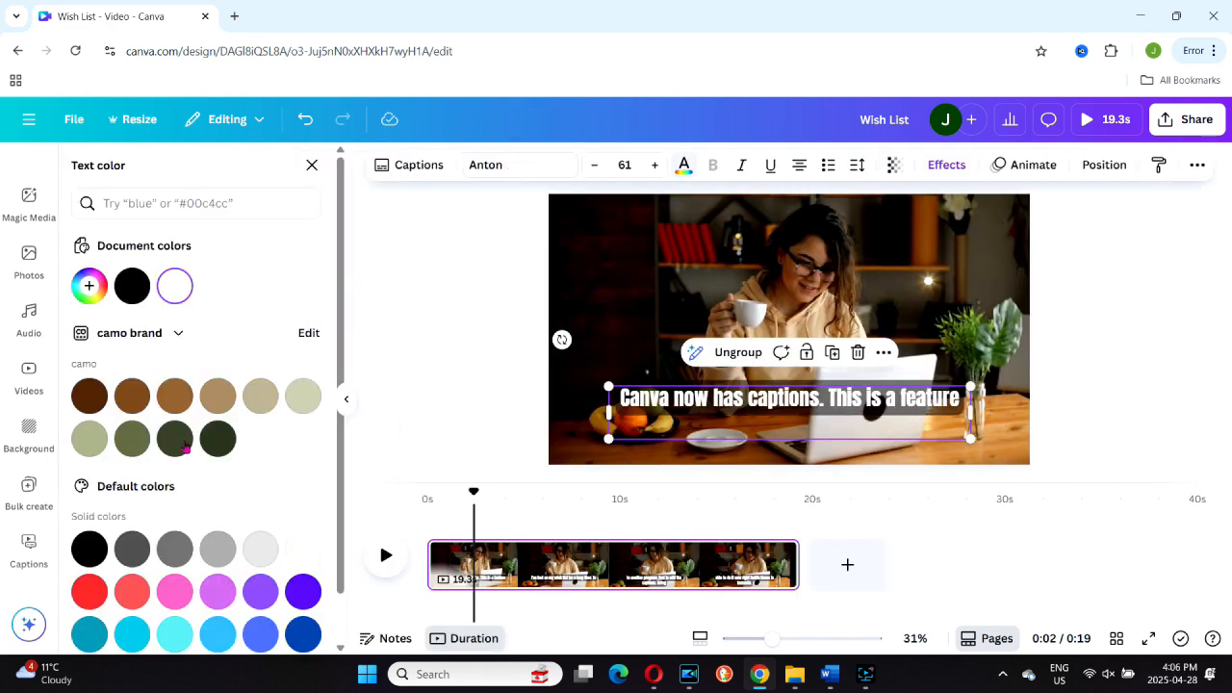
{"action": "scroll", "scroll_direction": "down", "scroll_amount": 3}
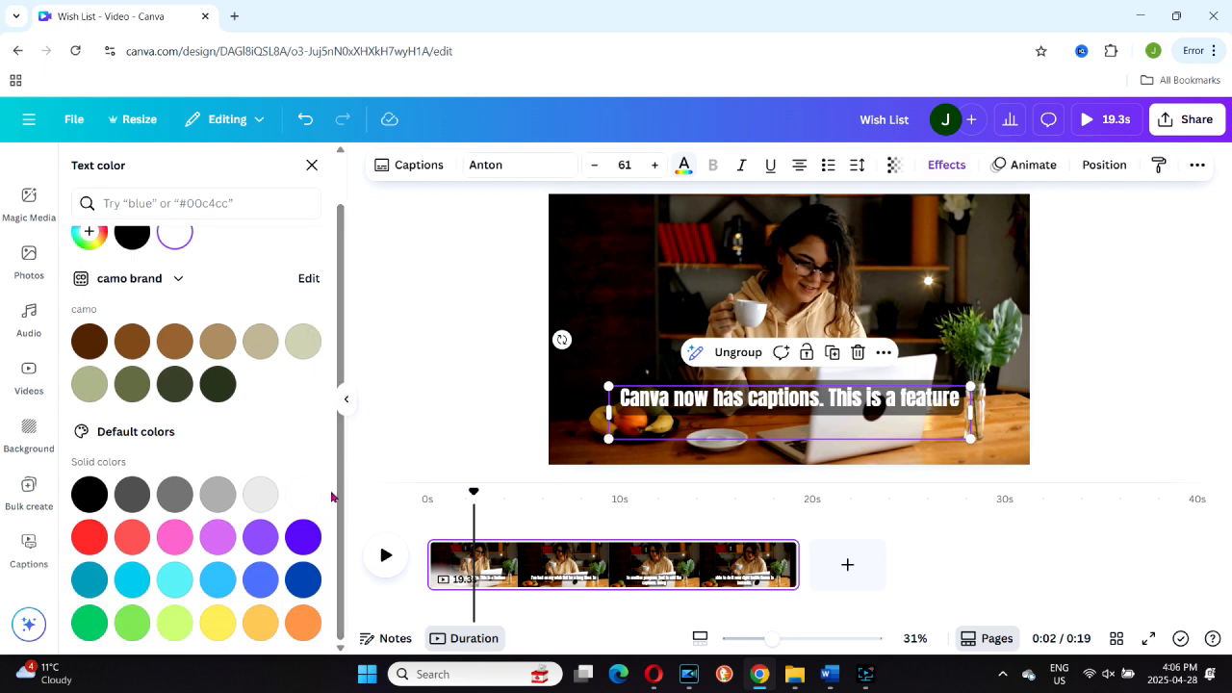
{"action": "left_click", "coordinate": [217, 623]}
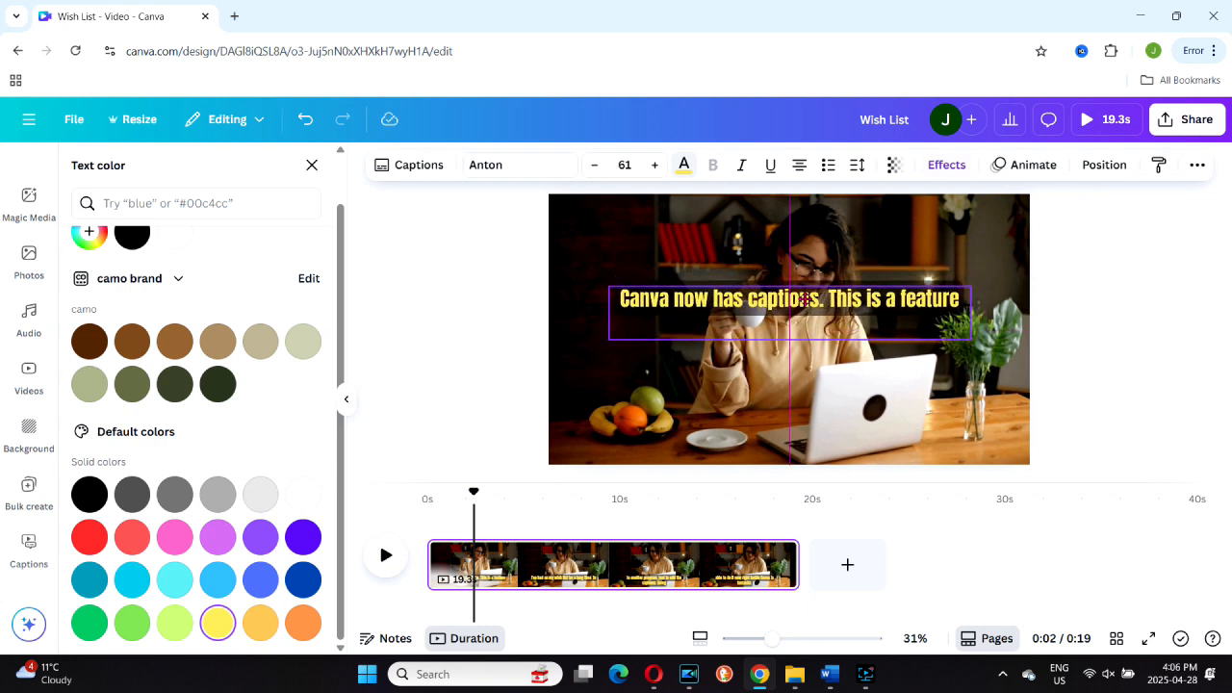
Step: Apply a black outline text effect to the captions at thickness 50
{"action": "left_click", "coordinate": [946, 165]}
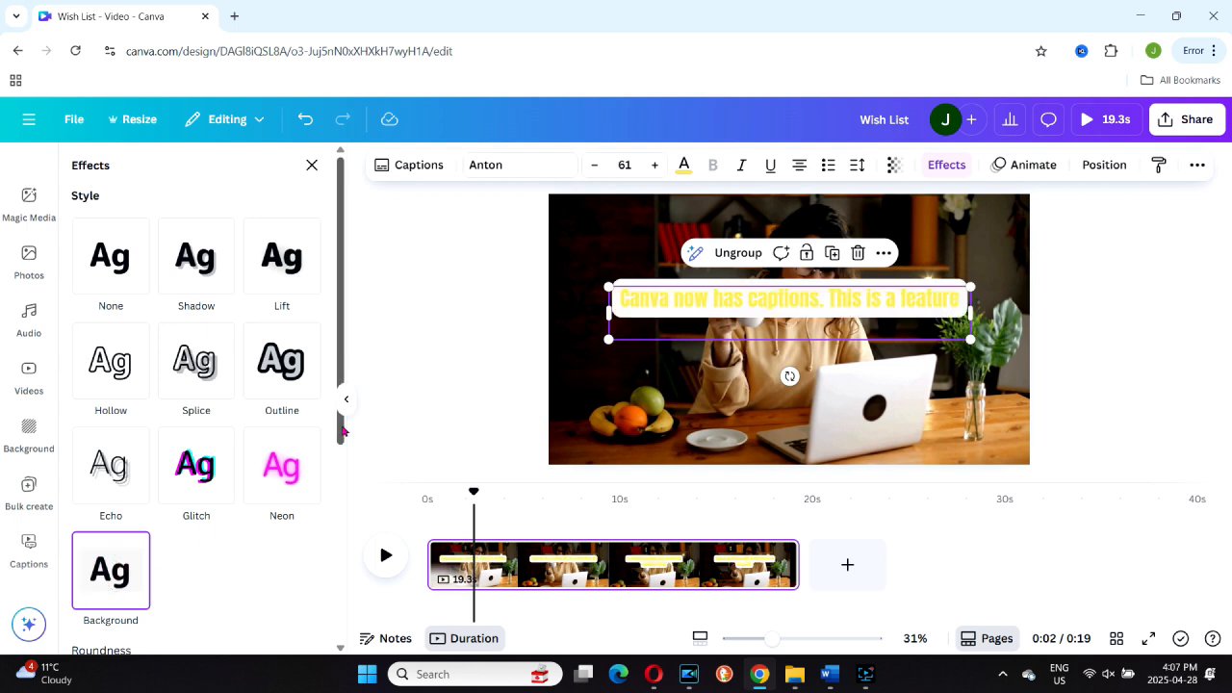
{"action": "scroll", "scroll_direction": "down", "scroll_amount": 3}
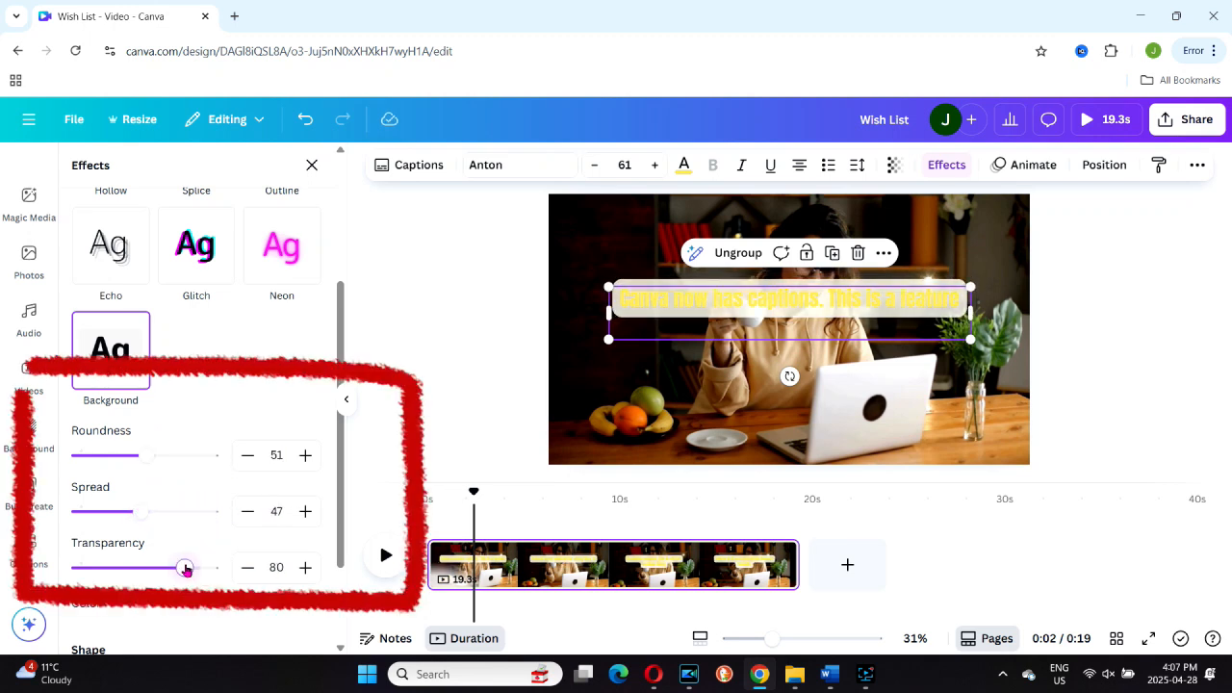
{"action": "left_click_drag", "start_coordinate": [186, 567], "coordinate": [77, 567]}
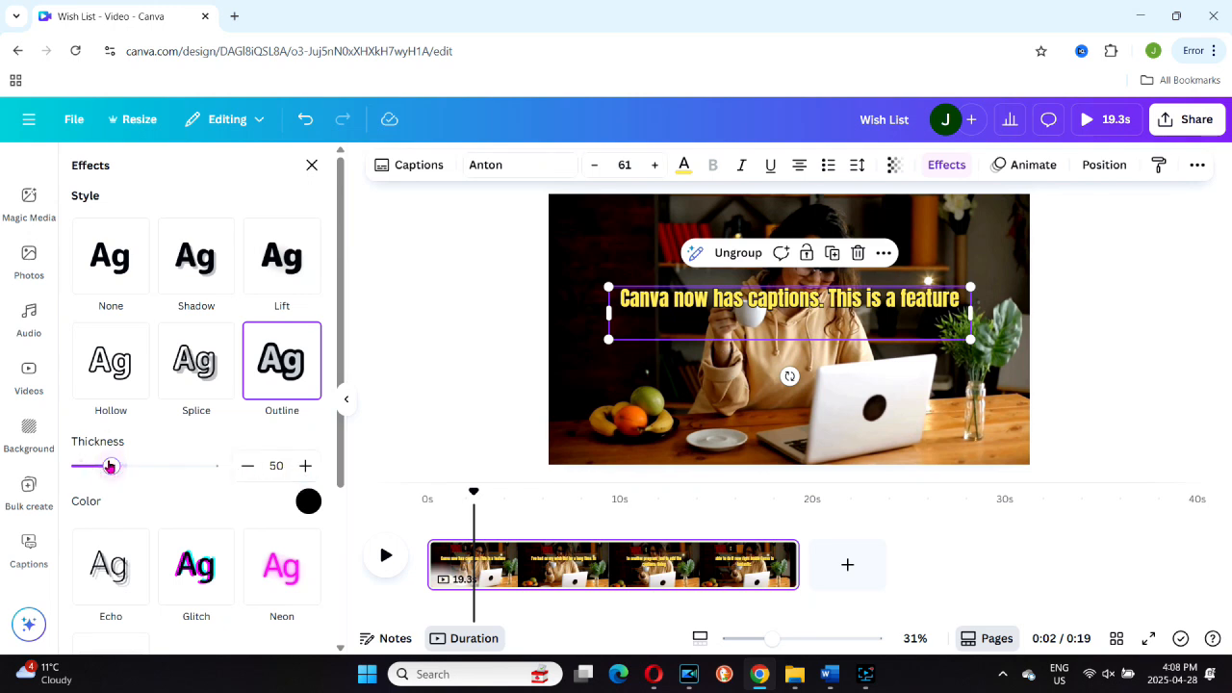
Step: Thicken the caption outline to 181 and raise letter spacing to 53
{"action": "left_click_drag", "start_coordinate": [111, 465], "coordinate": [198, 466]}
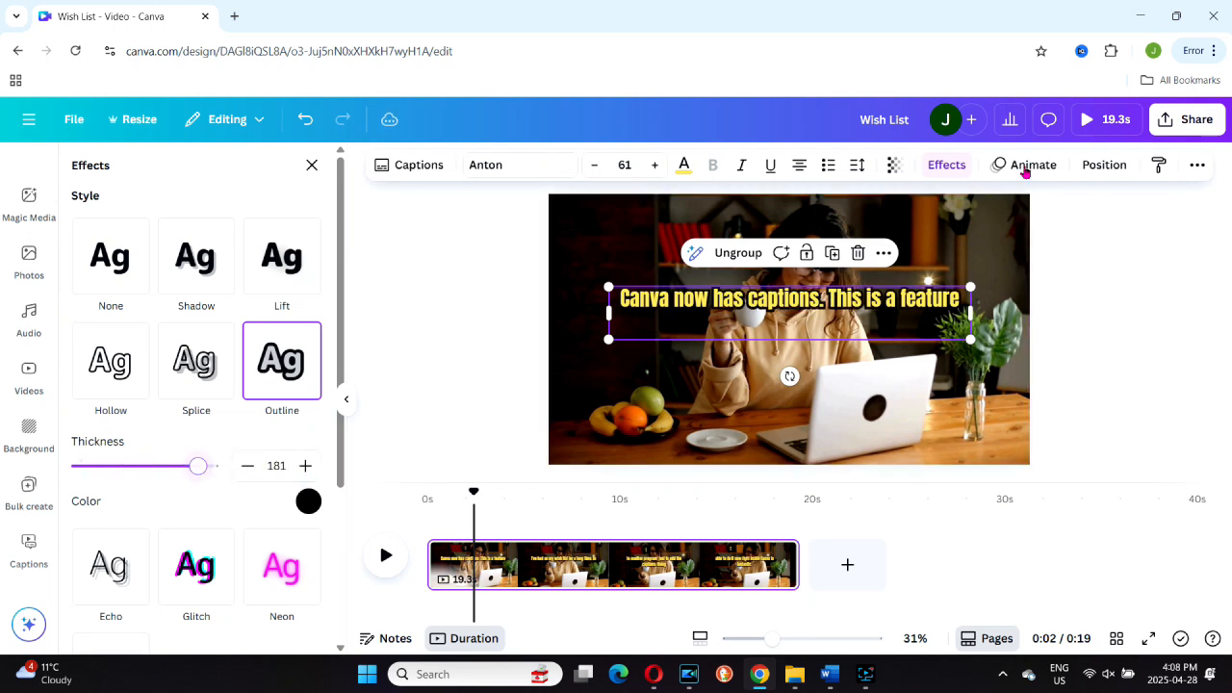
{"action": "mouse_move", "coordinate": [856, 164]}
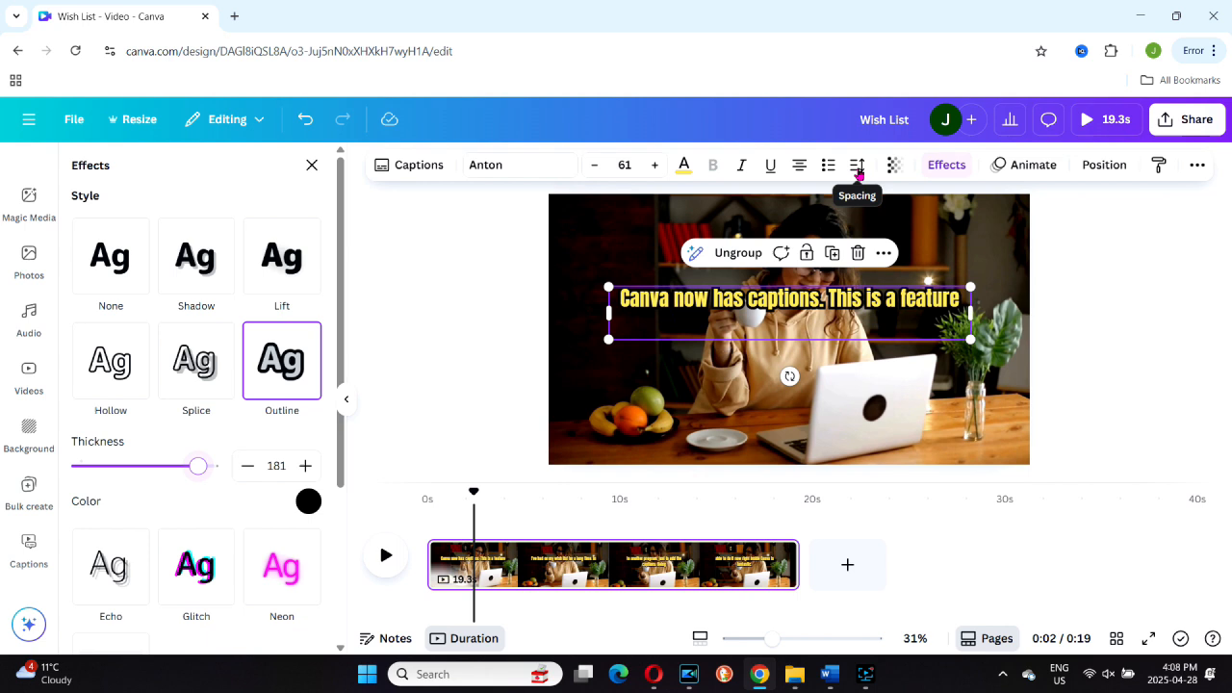
{"action": "left_click", "coordinate": [856, 165]}
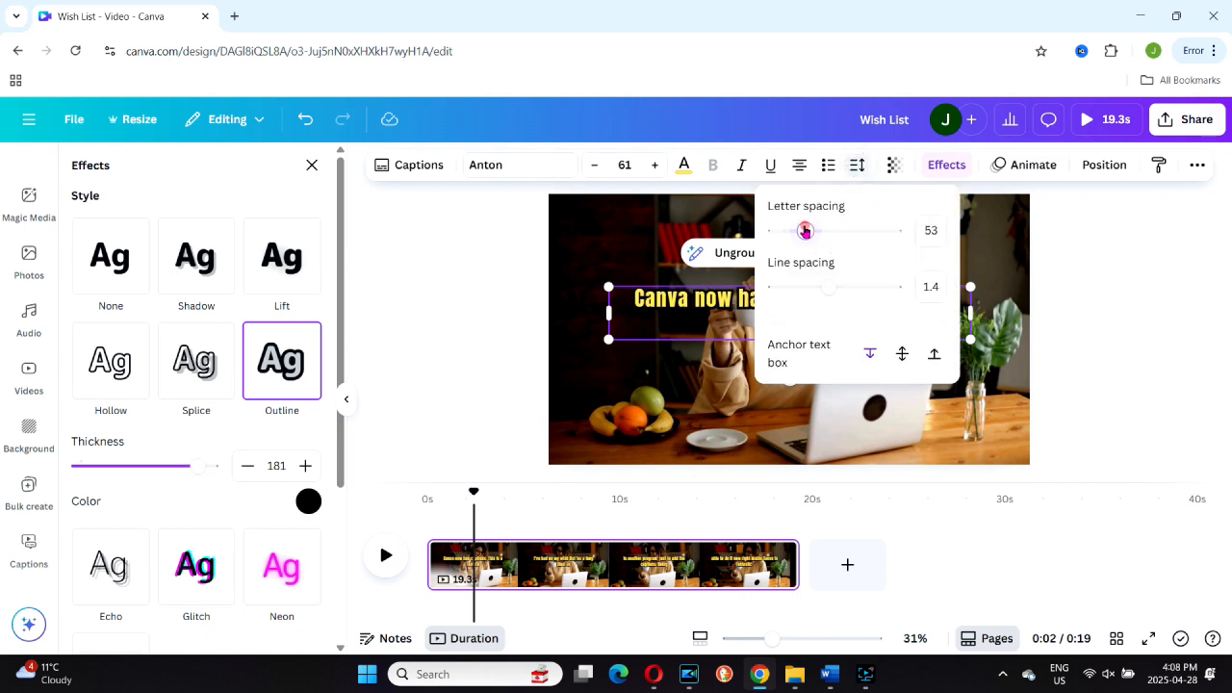
{"action": "left_click_drag", "start_coordinate": [805, 230], "coordinate": [810, 230]}
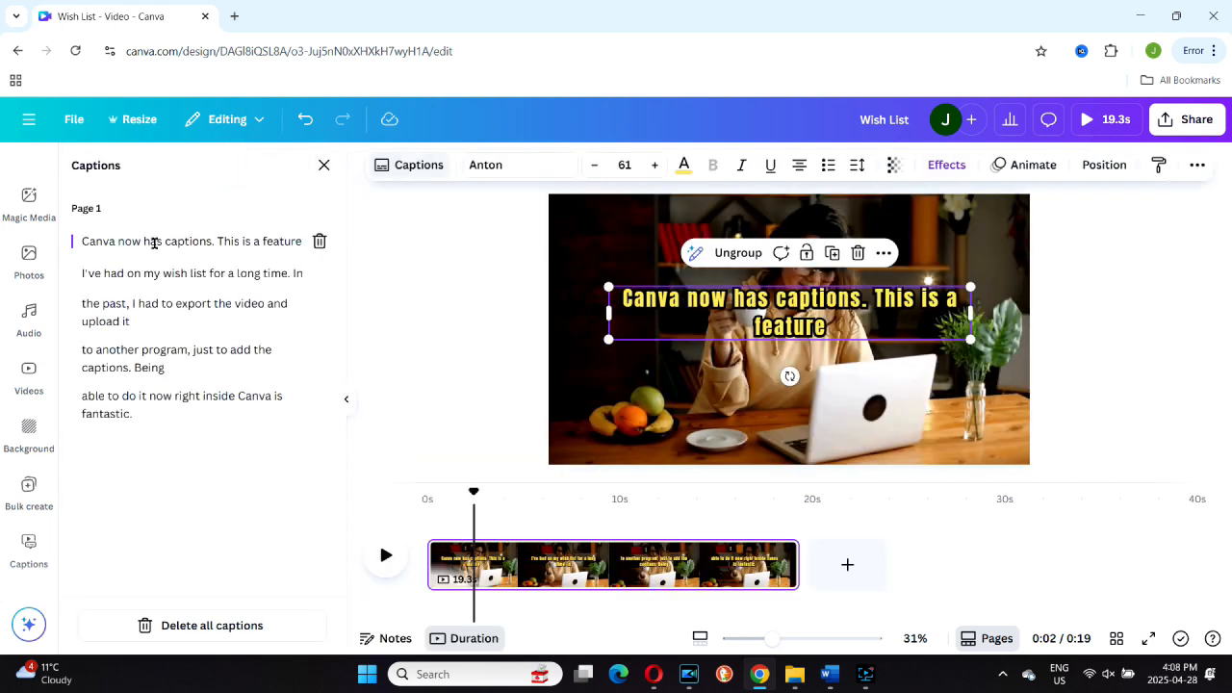
{"action": "mouse_move", "coordinate": [155, 272]}
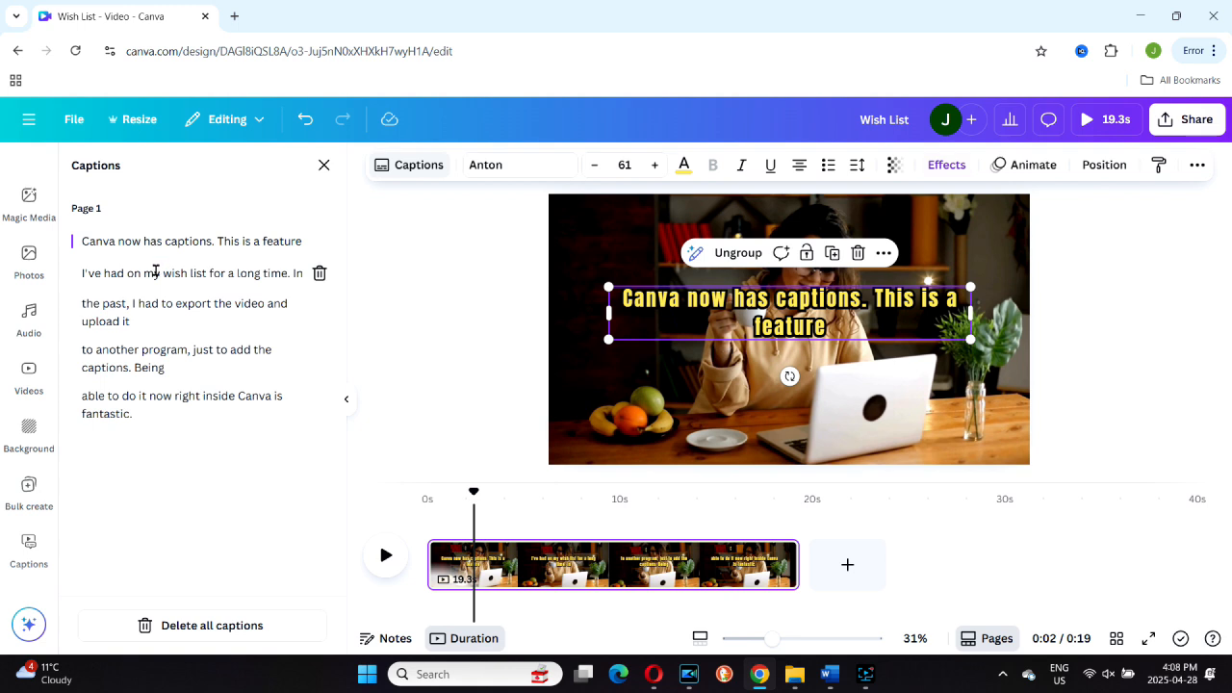
{"action": "mouse_move", "coordinate": [145, 296]}
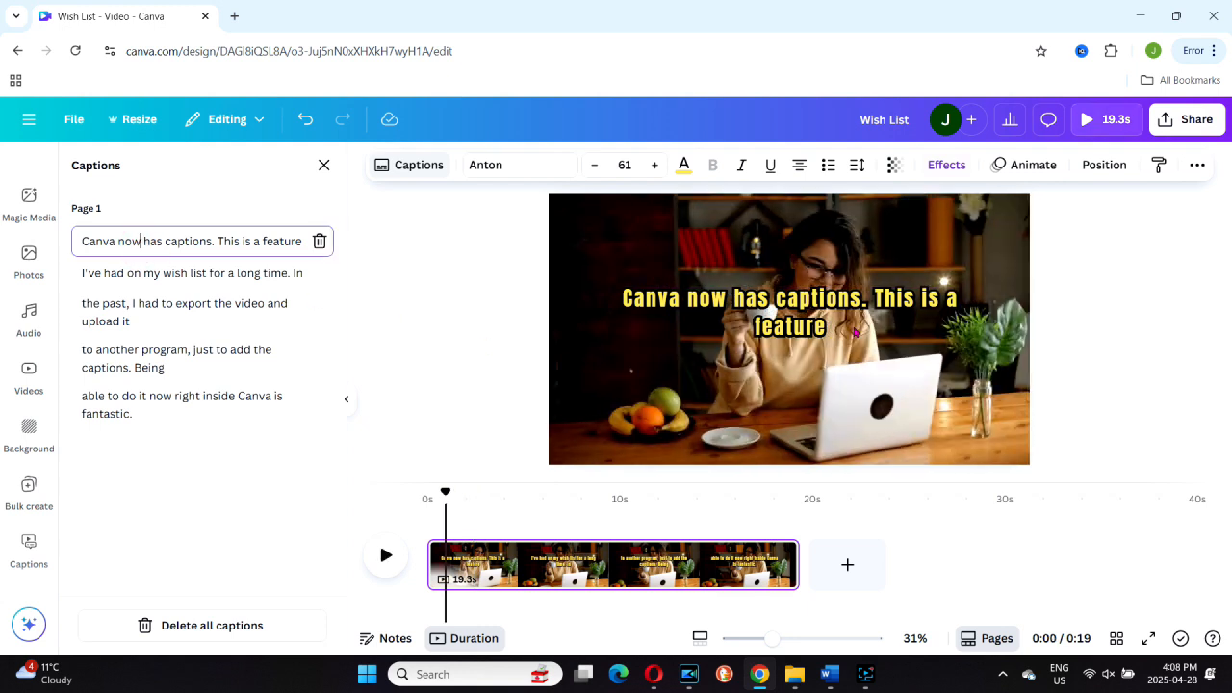
Step: Edit the first caption into lines 'Canva now has captions' and 'This is a feature'
{"action": "left_click", "coordinate": [789, 308]}
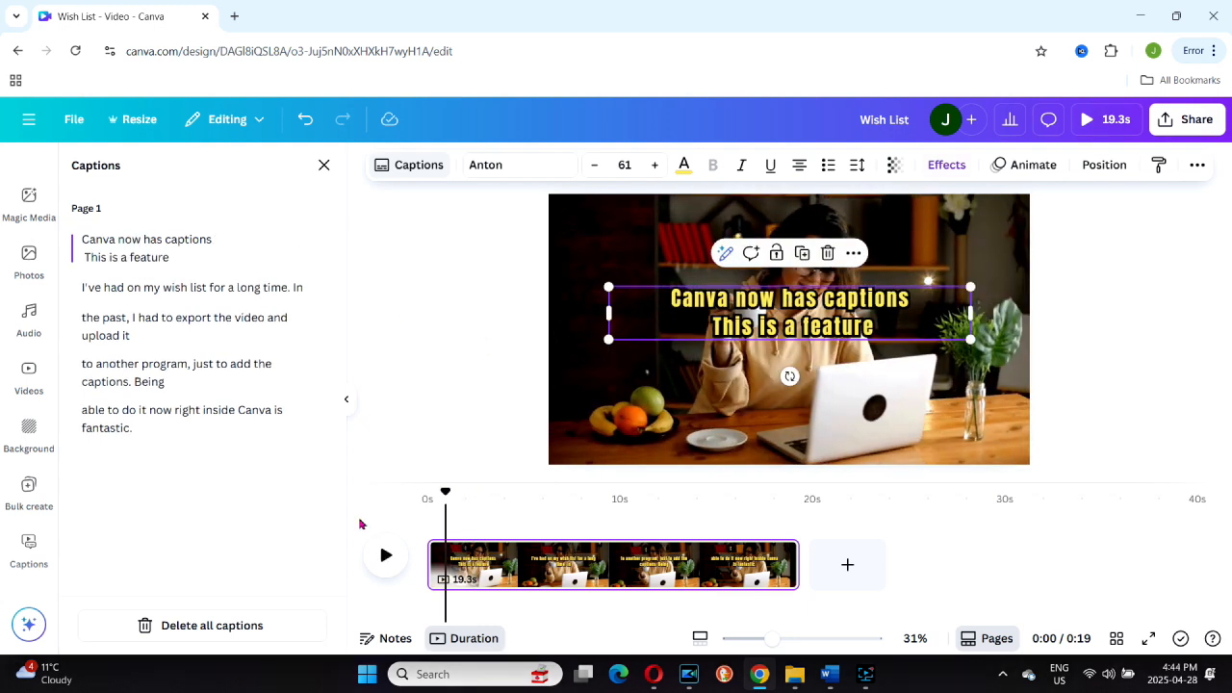
{"action": "mouse_move", "coordinate": [249, 354]}
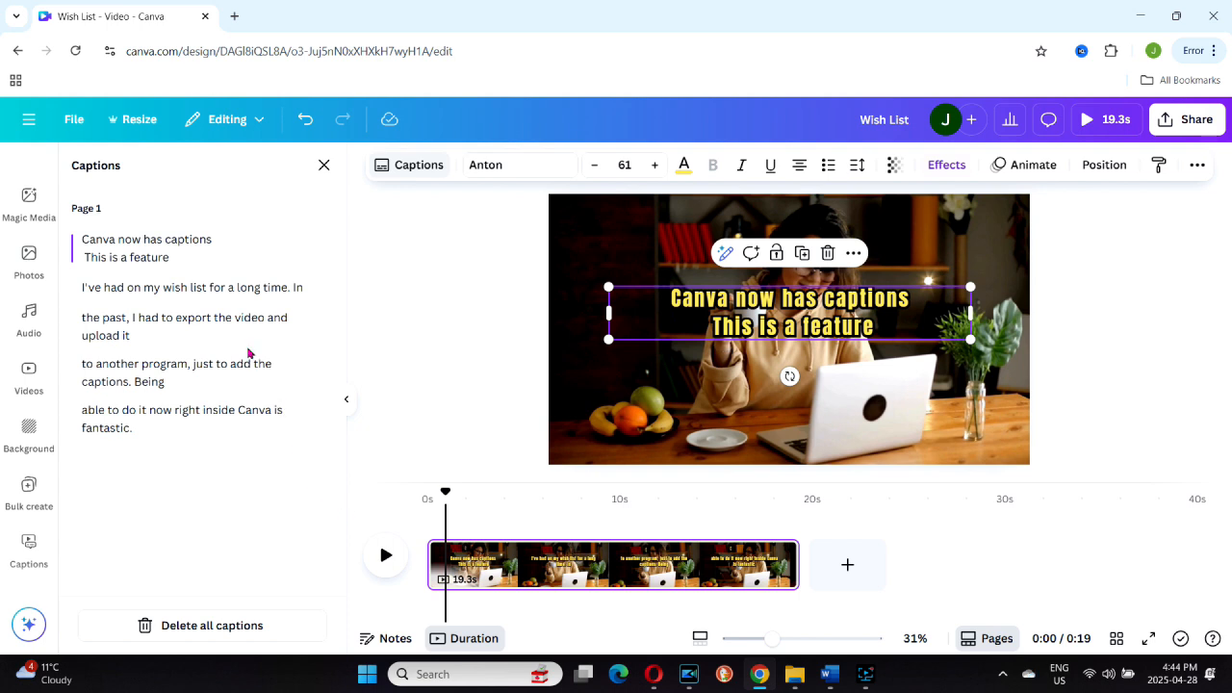
{"action": "mouse_move", "coordinate": [227, 290]}
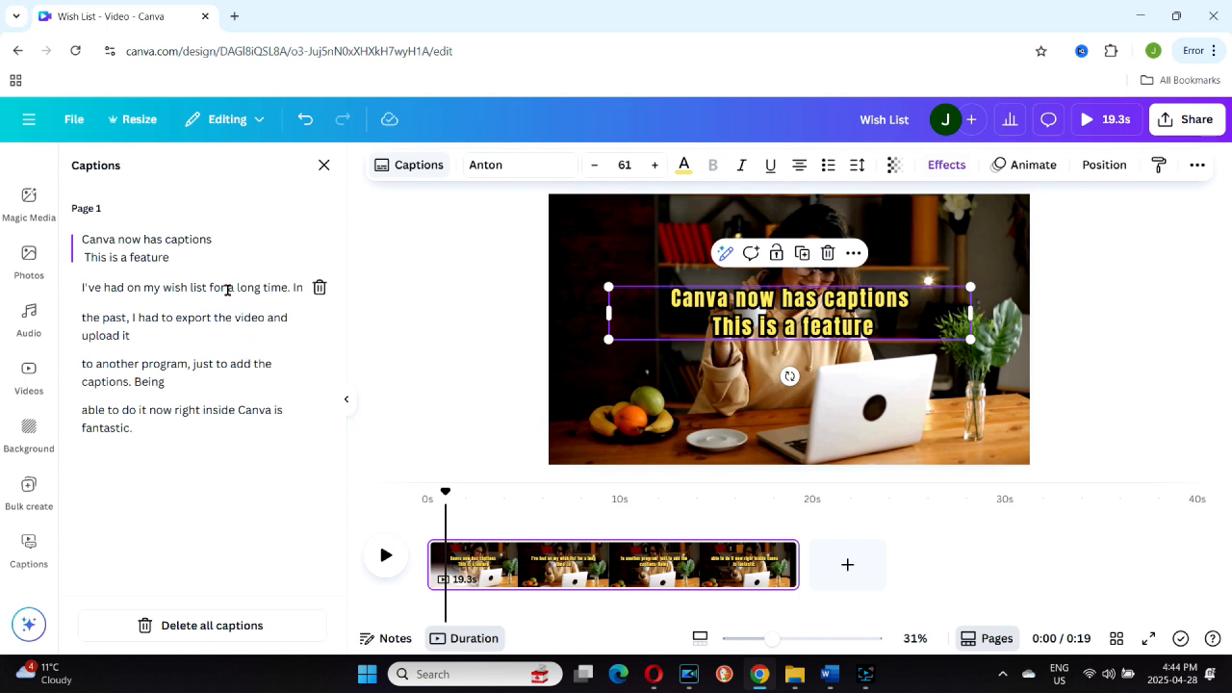
{"action": "mouse_move", "coordinate": [318, 291]}
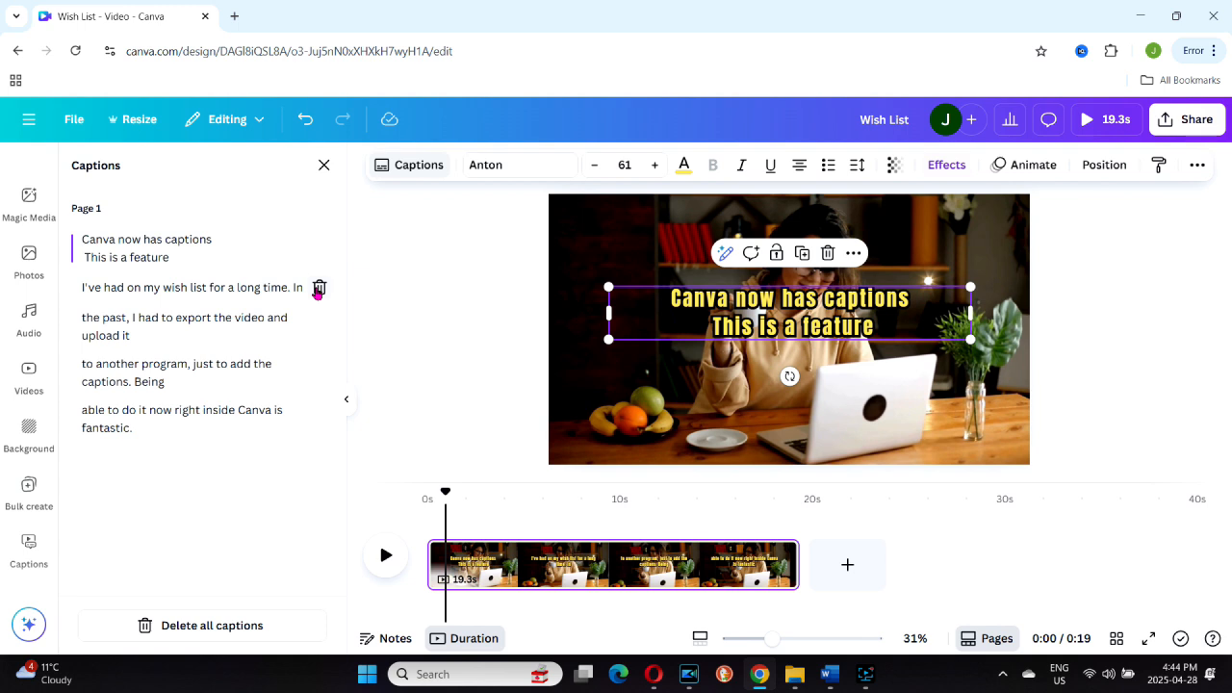
{"action": "mouse_move", "coordinate": [267, 323]}
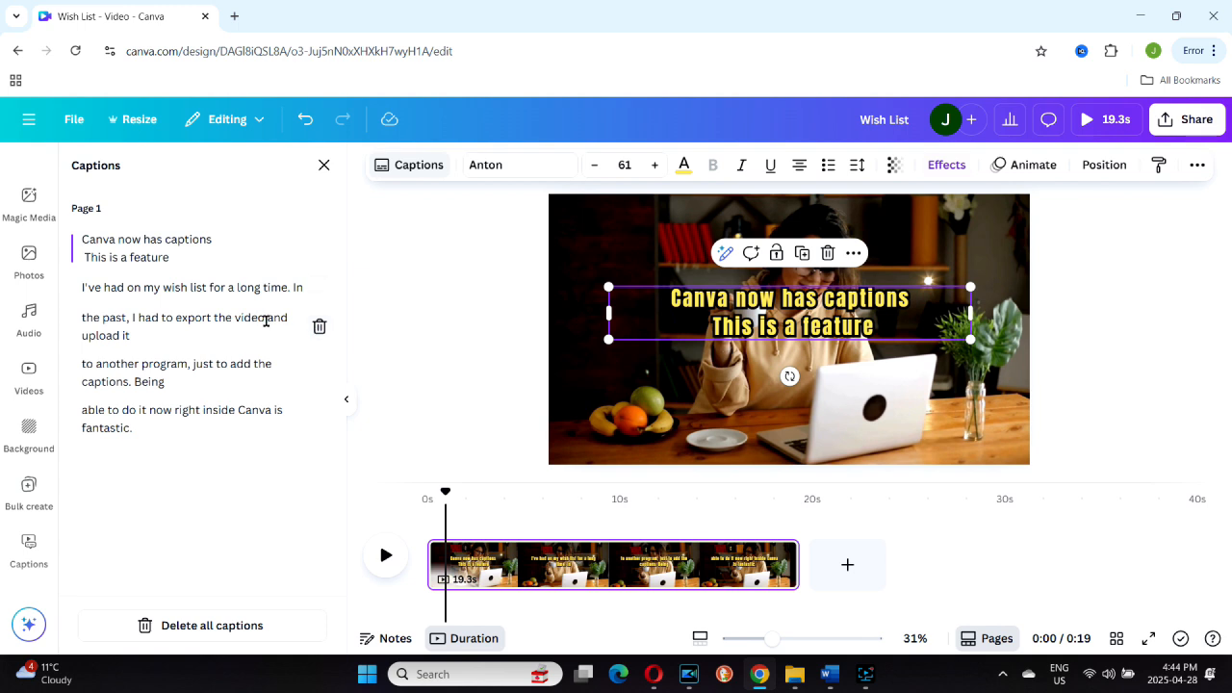
{"action": "mouse_move", "coordinate": [268, 407]}
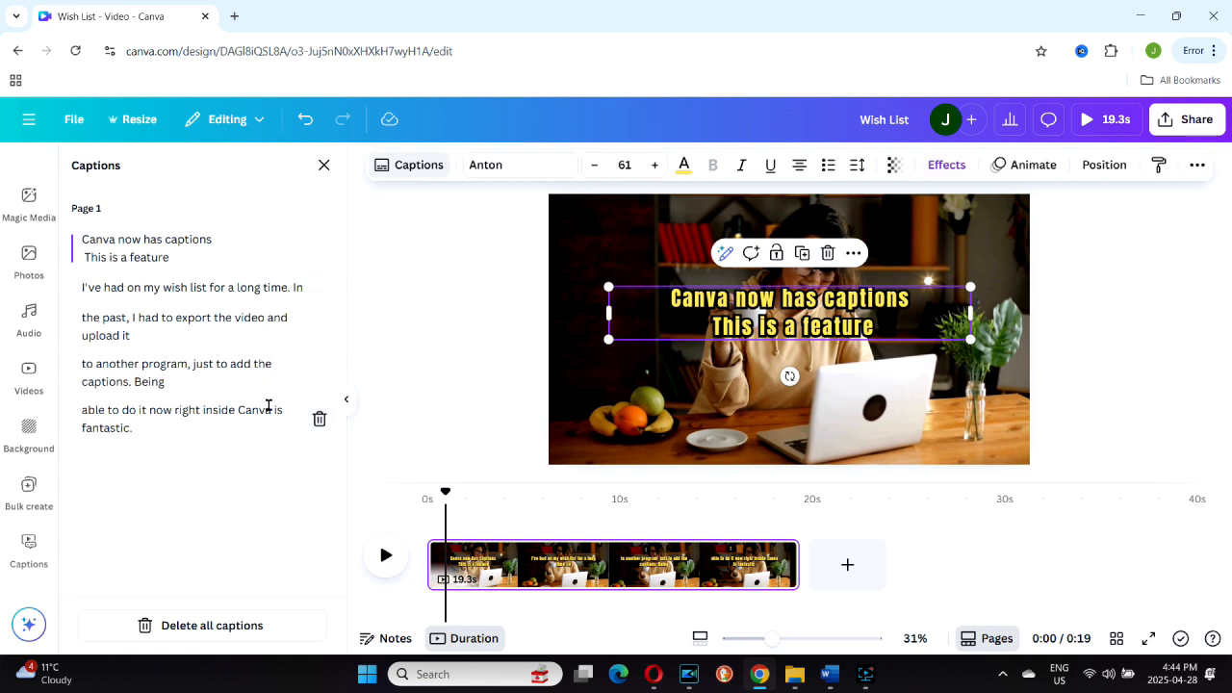